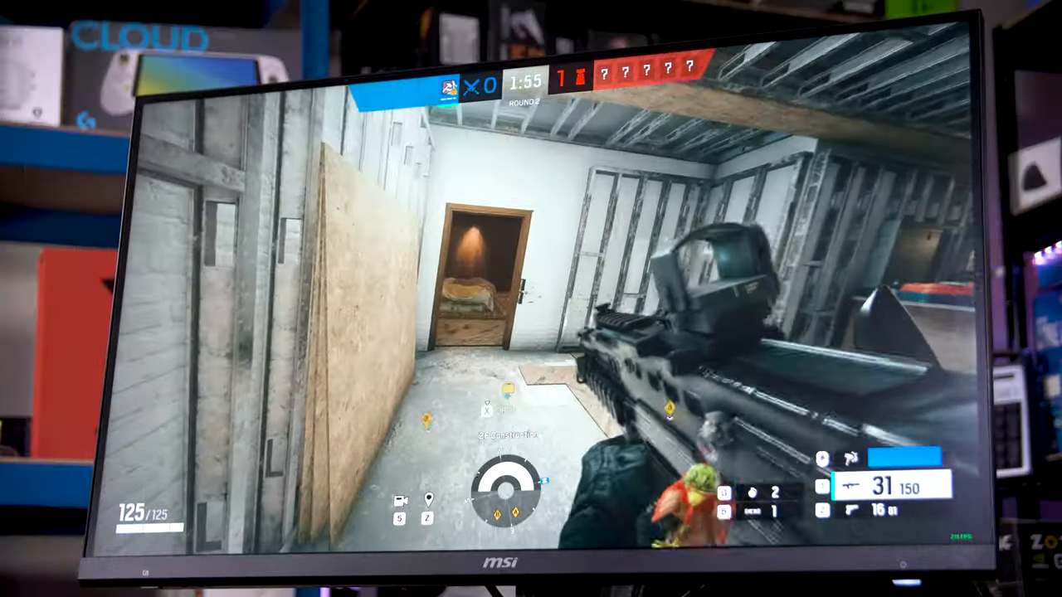
# Walk through 2F Construction toward the next doorway, aiming at the center of the screen.
pyautogui.click(531, 299)
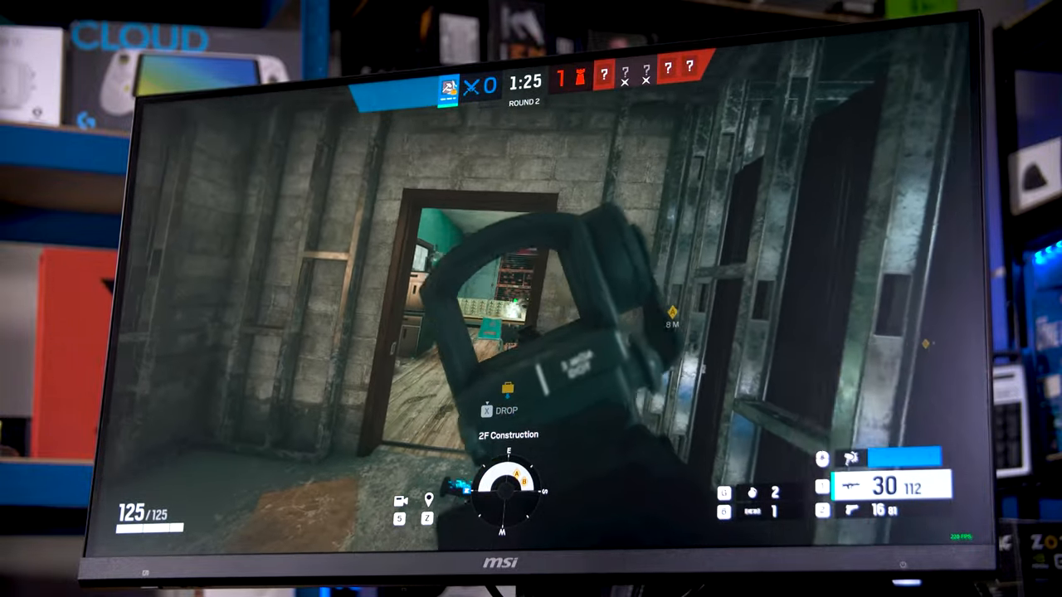
pyautogui.click(531, 298)
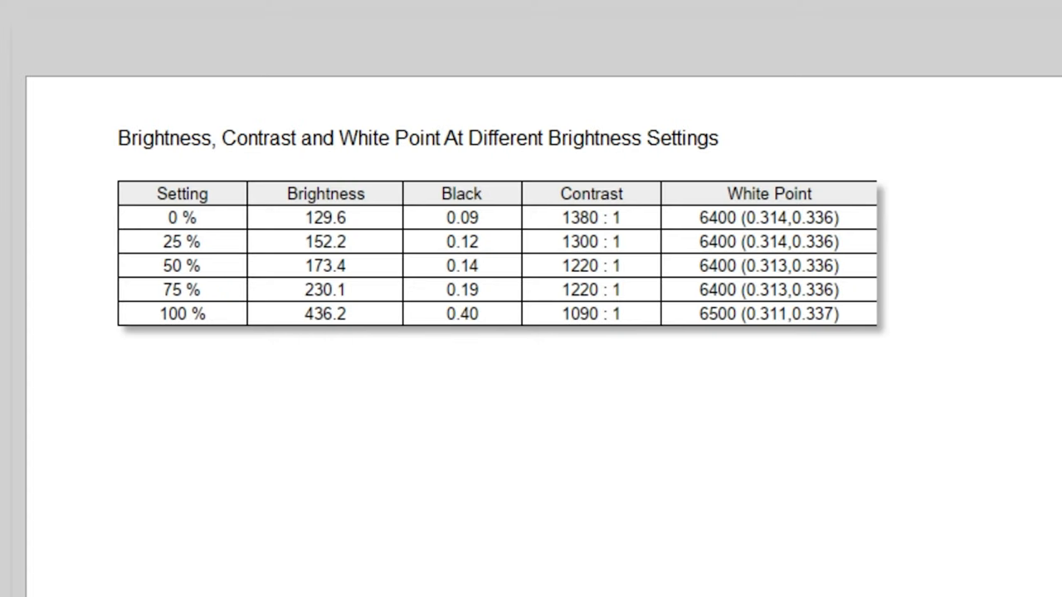
# Highlight the 1380:1 contrast, 129.6 brightness and 1090:1 contrast cells in yellow.
pyautogui.click(324, 314)
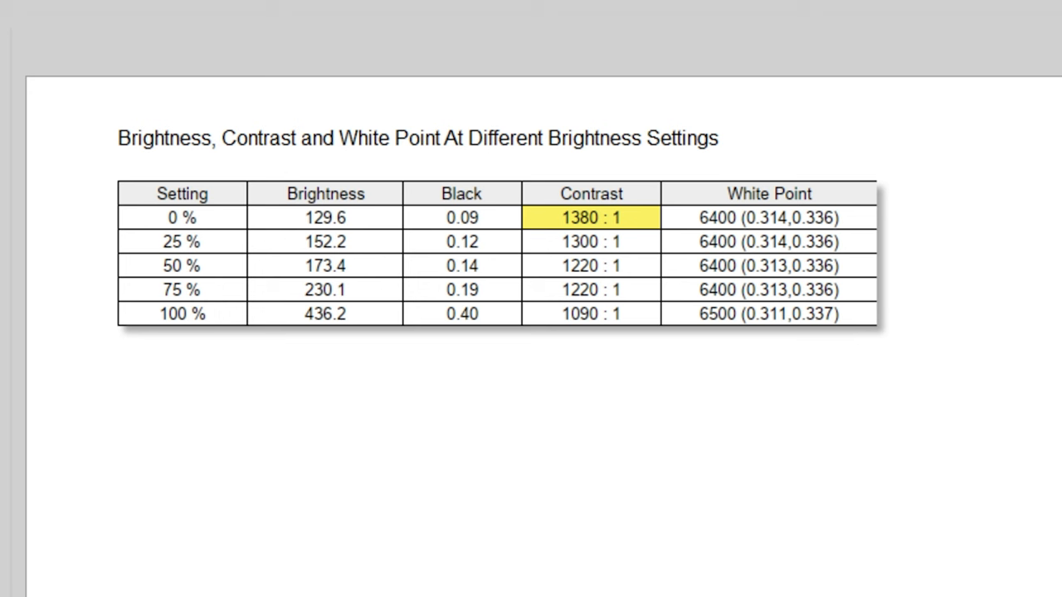
pyautogui.click(325, 217)
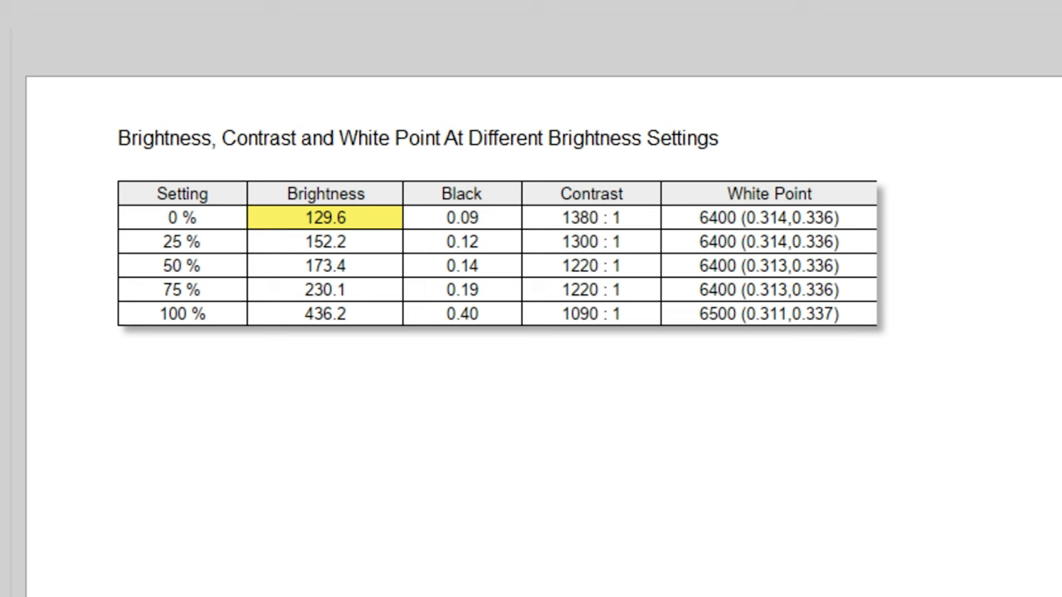
pyautogui.click(591, 314)
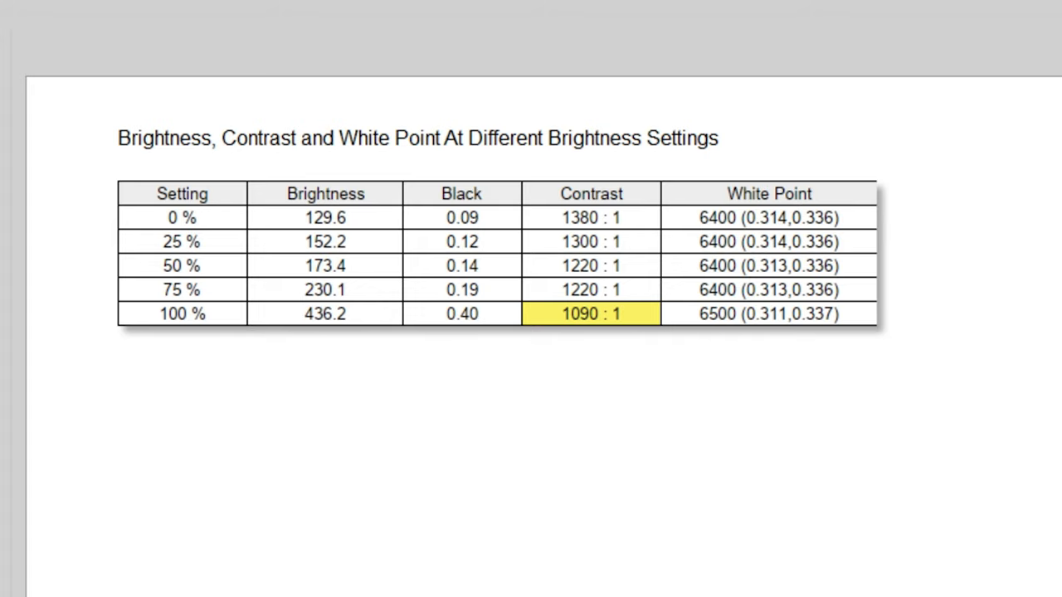
pyautogui.scroll(-3)
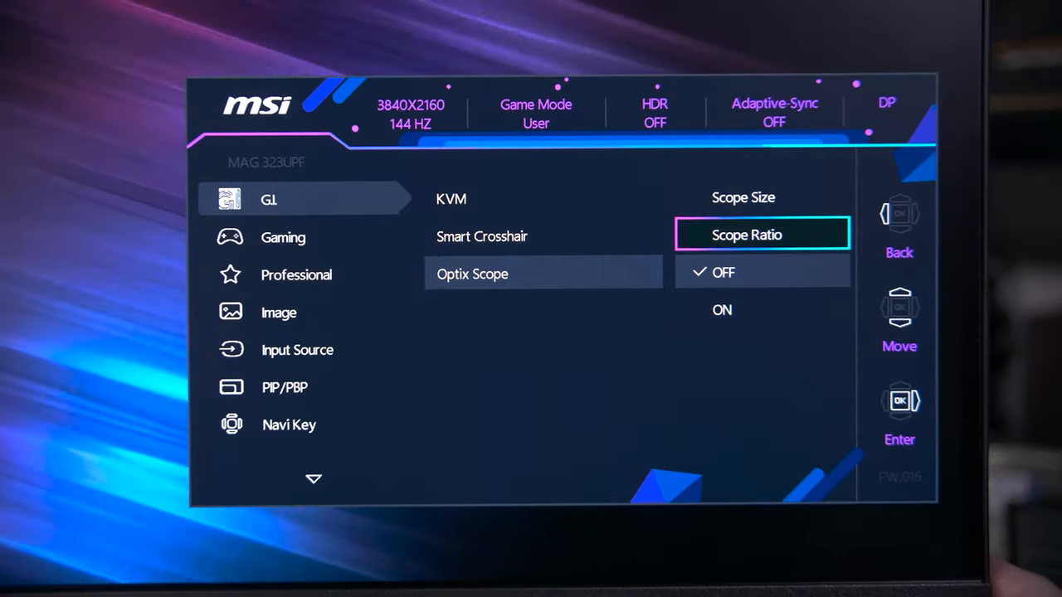
# Navigate the OSD to the G.I. Optix Scope options before showing the User profile.
pyautogui.press('Left')
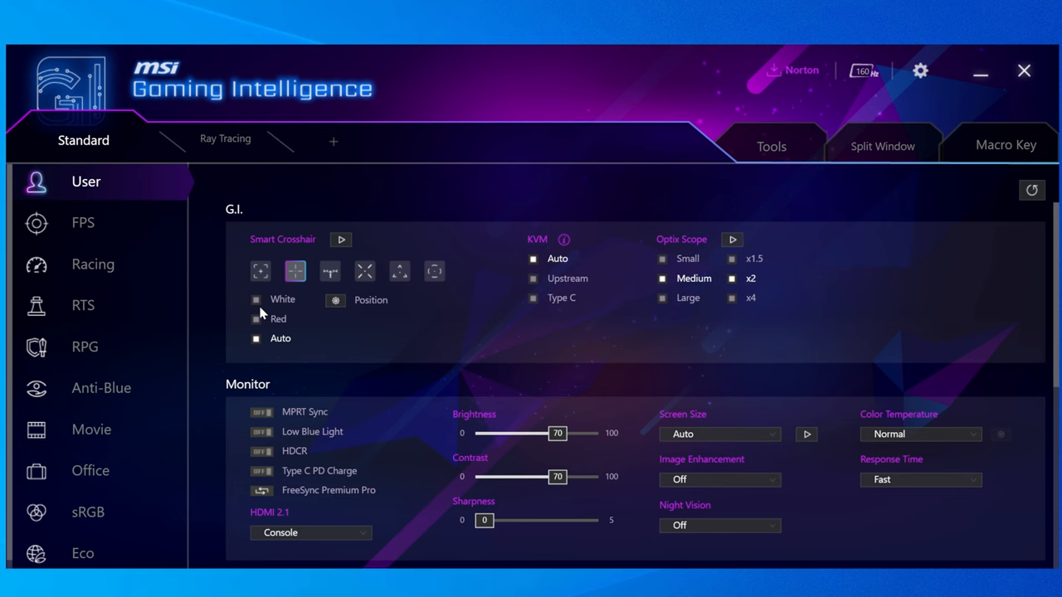
pyautogui.moveTo(554, 281)
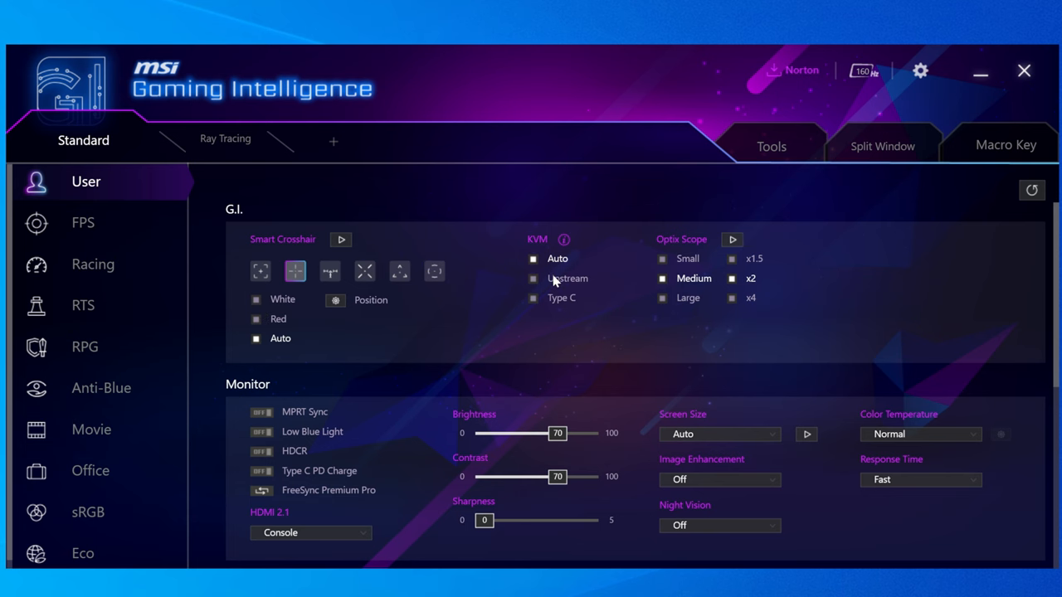